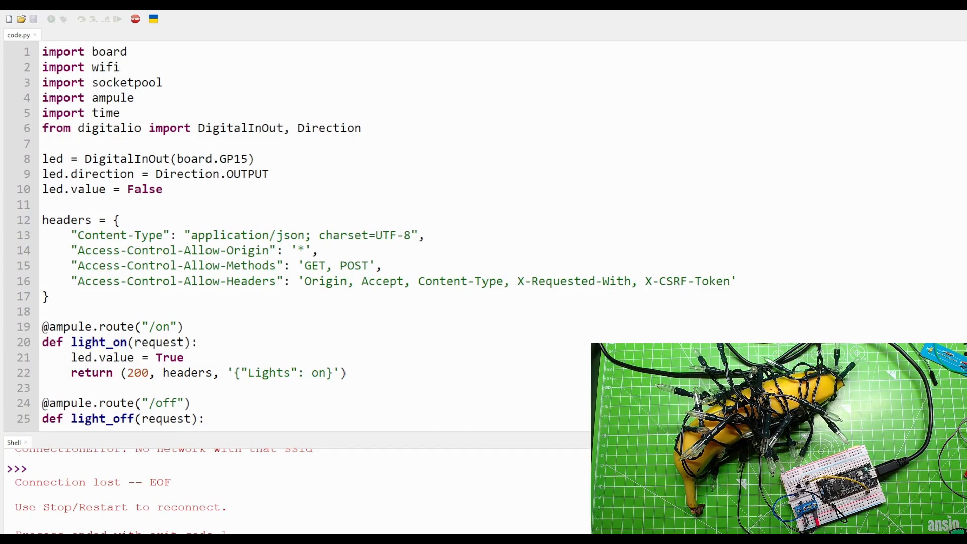
mouse_move(128, 74)
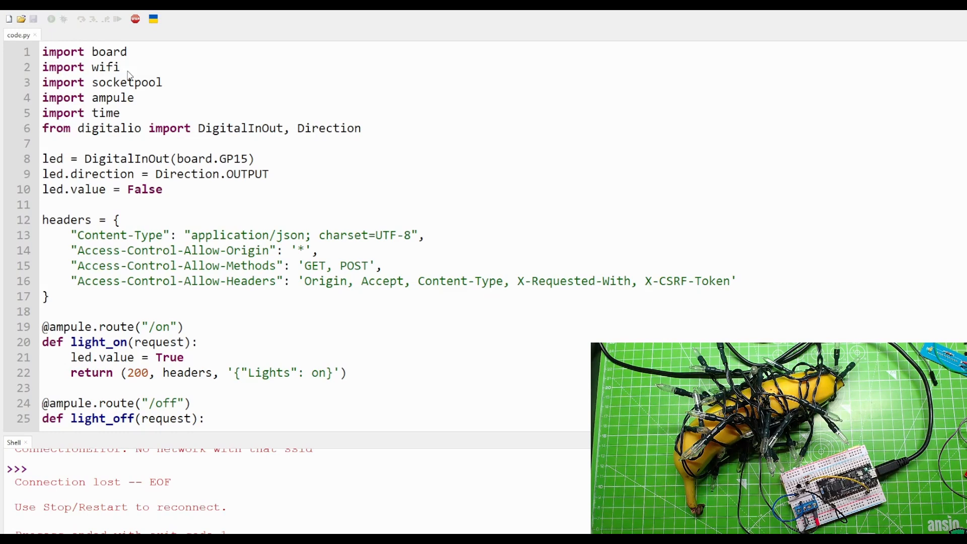
mouse_move(130, 52)
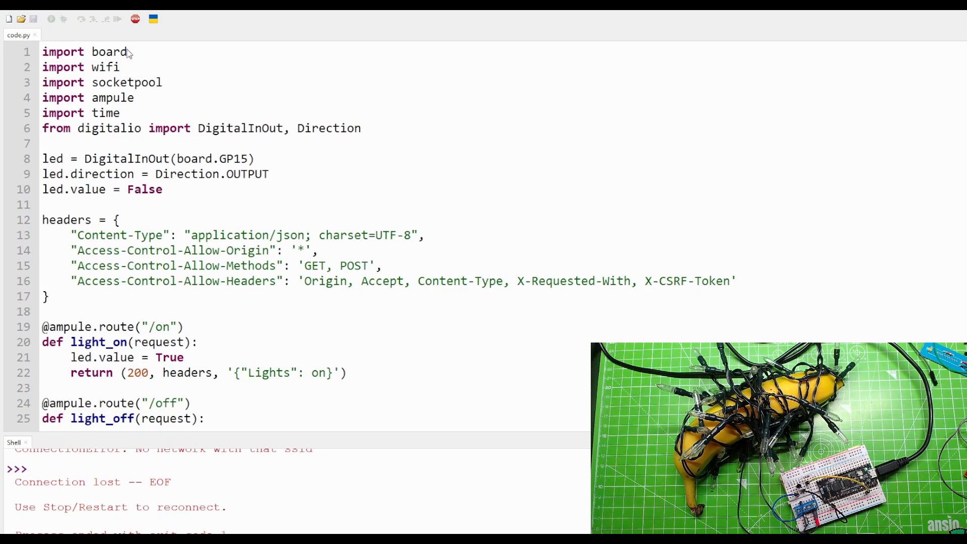
- Walk through code.py: socketpool and digitalio imports, the GP15 output, the headers dictionary and the /on route
double_click(105, 67)
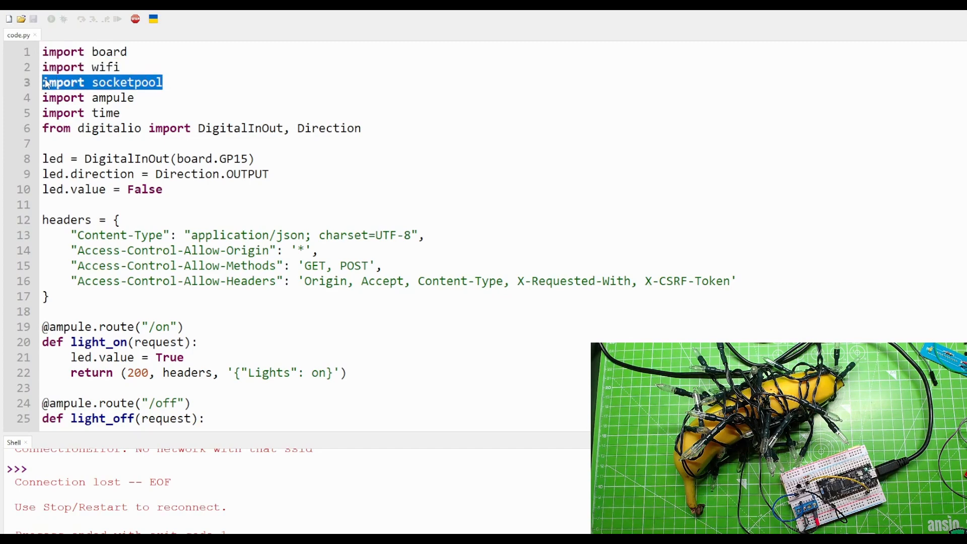
mouse_move(143, 103)
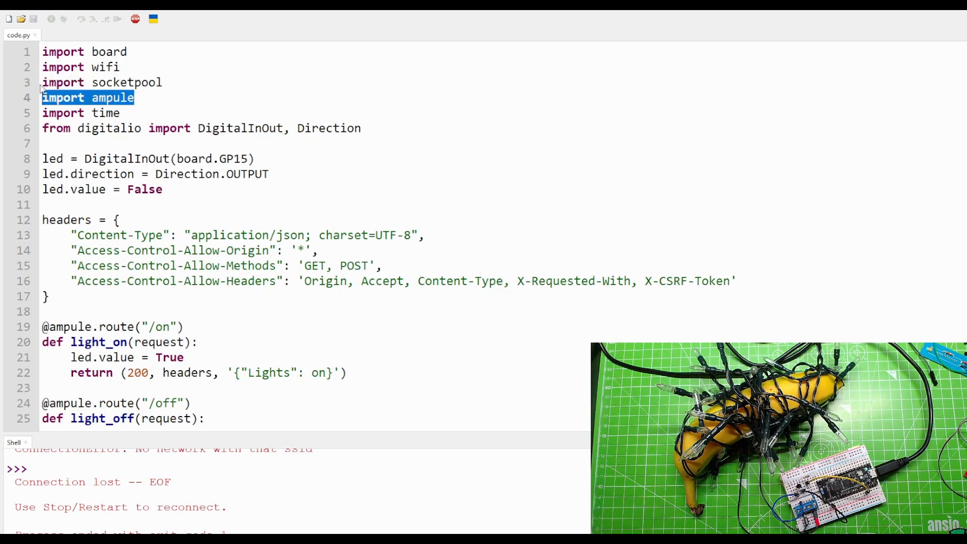
left_click(81, 113)
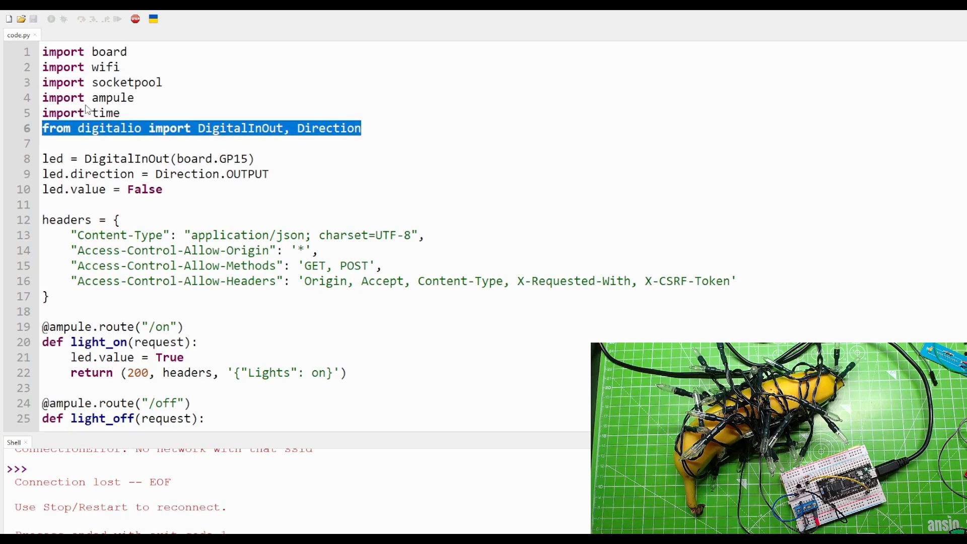
mouse_move(128, 117)
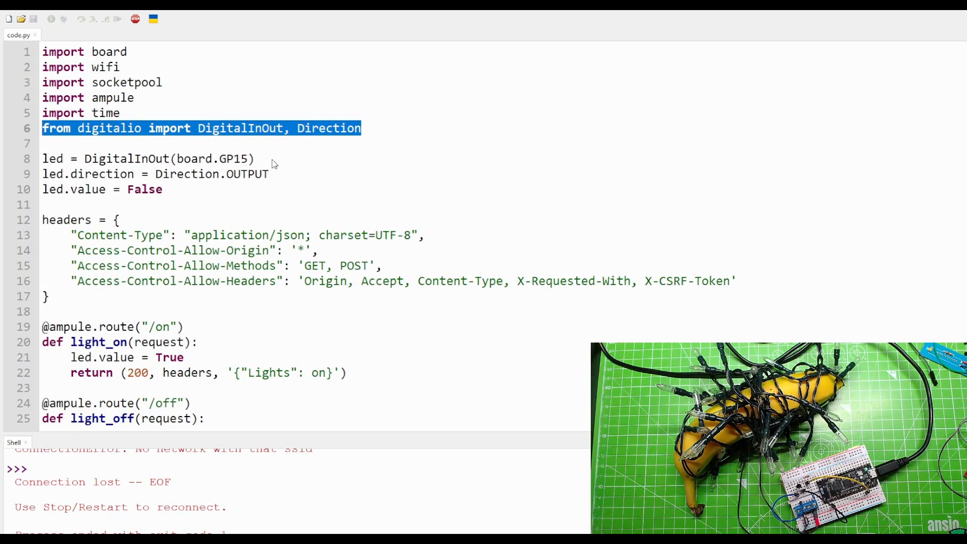
left_click(255, 159)
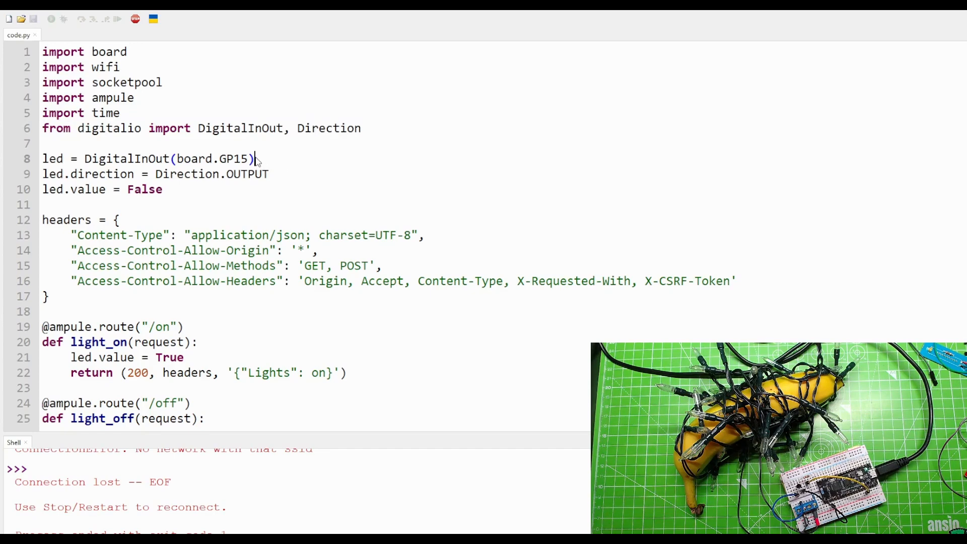
triple_click(148, 159)
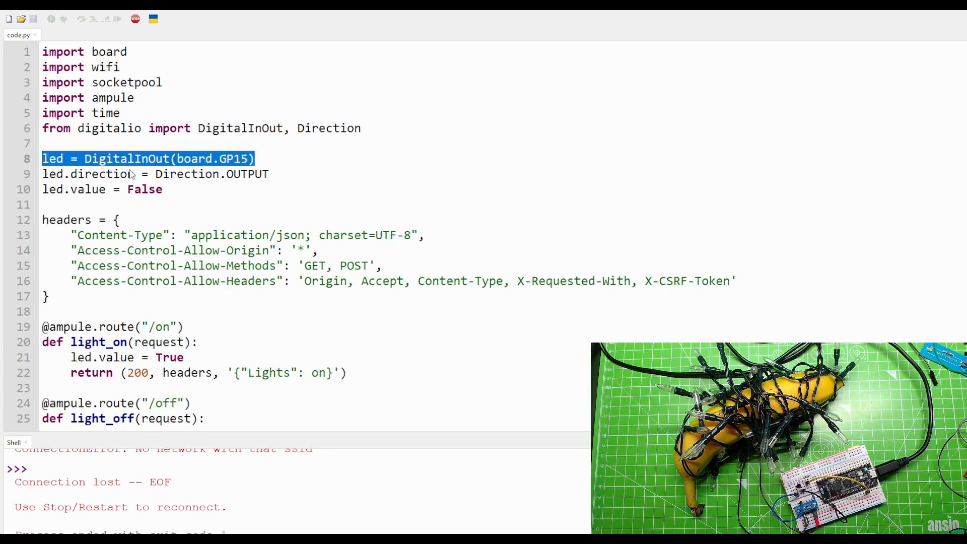
mouse_move(200, 162)
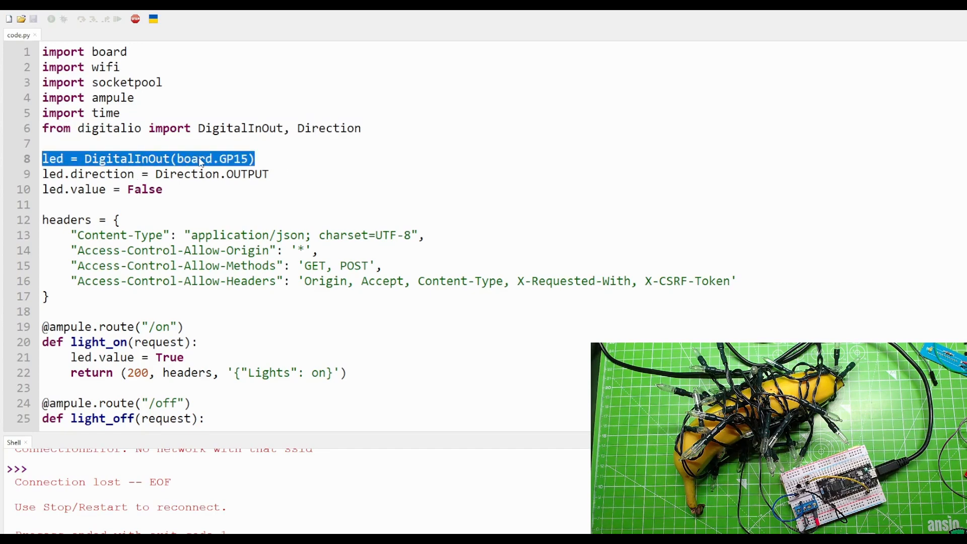
mouse_move(276, 175)
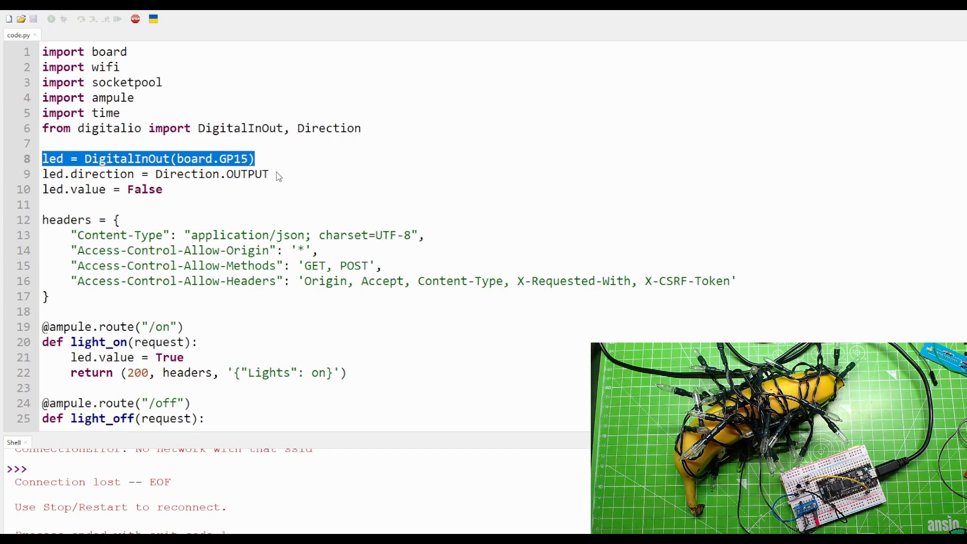
double_click(185, 174)
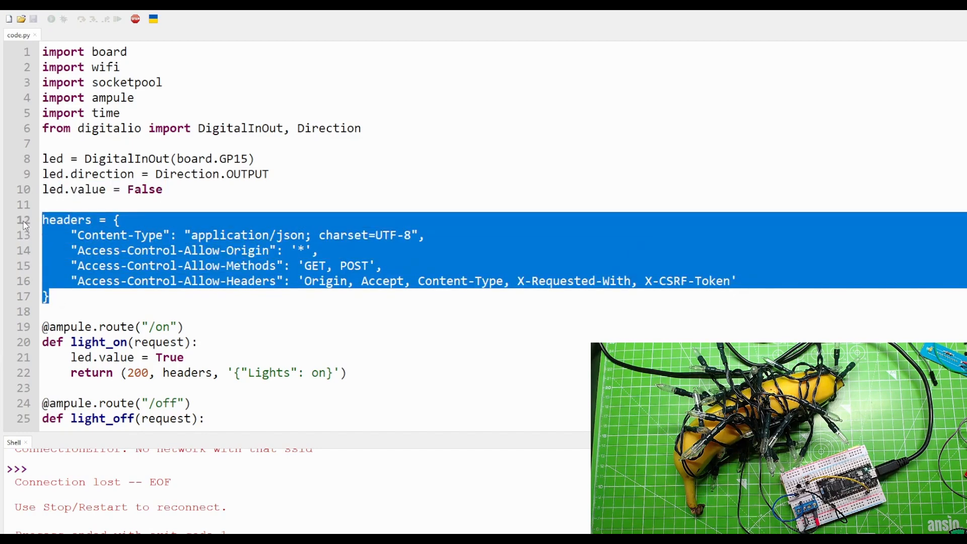
mouse_move(116, 230)
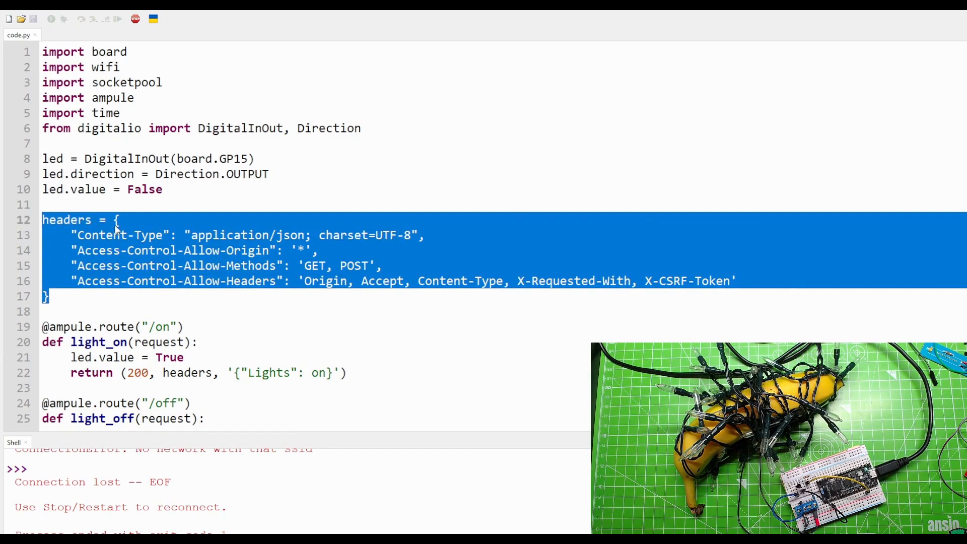
mouse_move(182, 241)
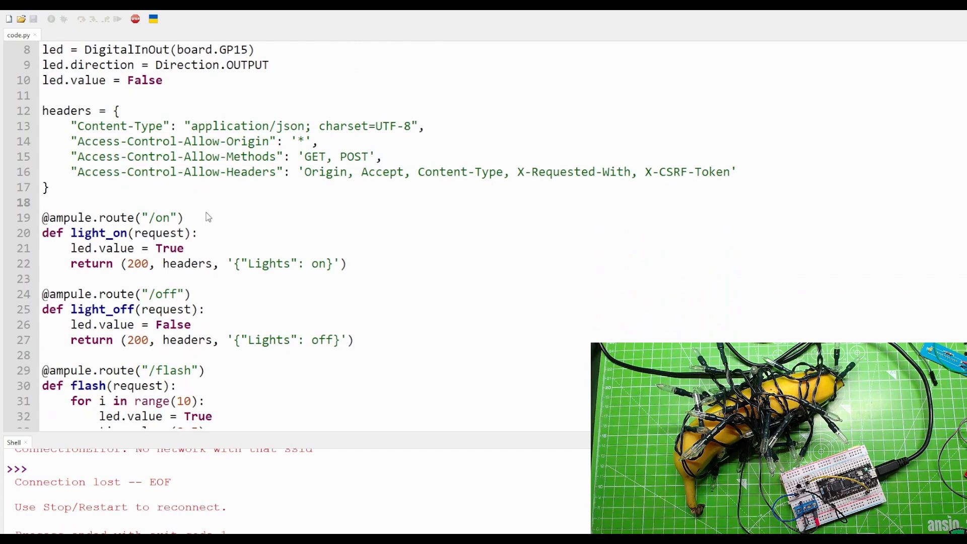
triple_click(111, 218)
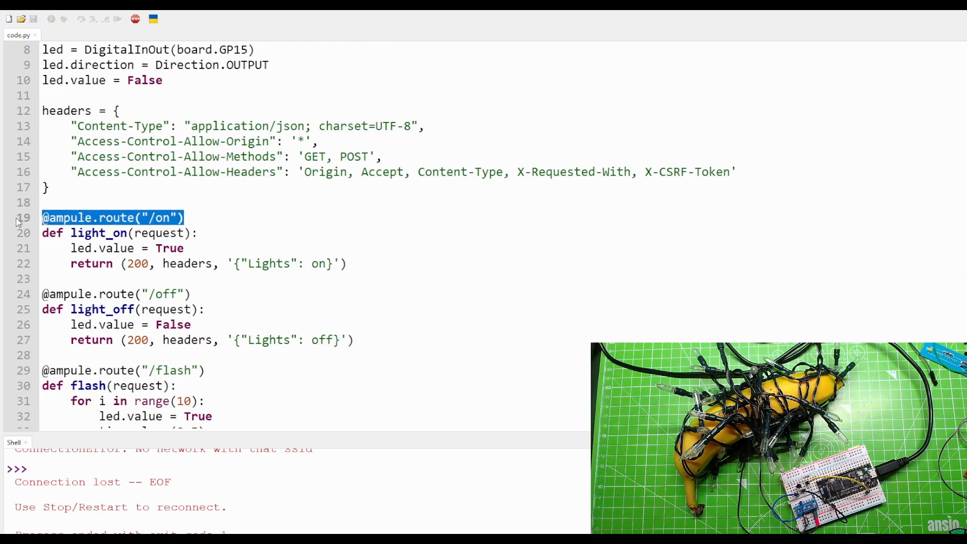
mouse_move(207, 238)
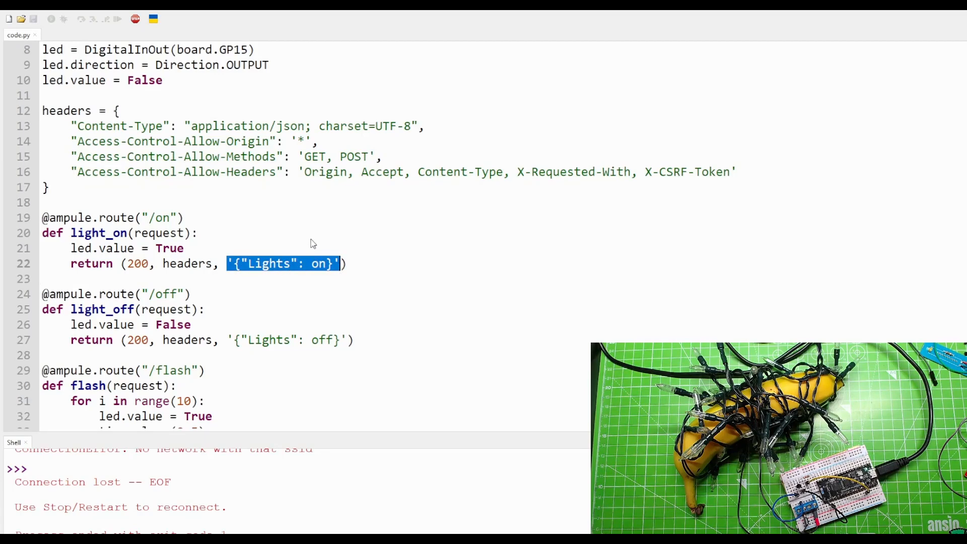
- Explain the light_off function switching the LED off and the flash route's response text
left_click(207, 309)
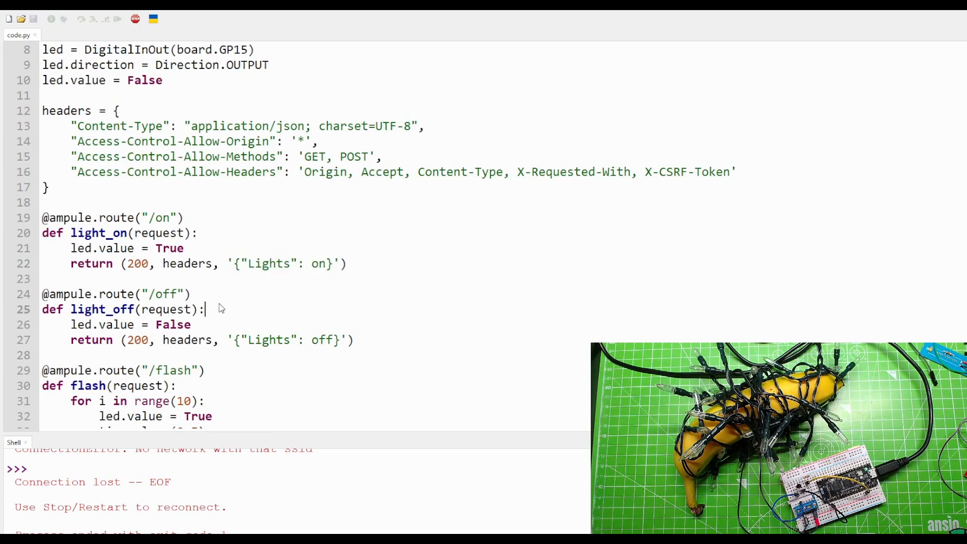
triple_click(114, 294)
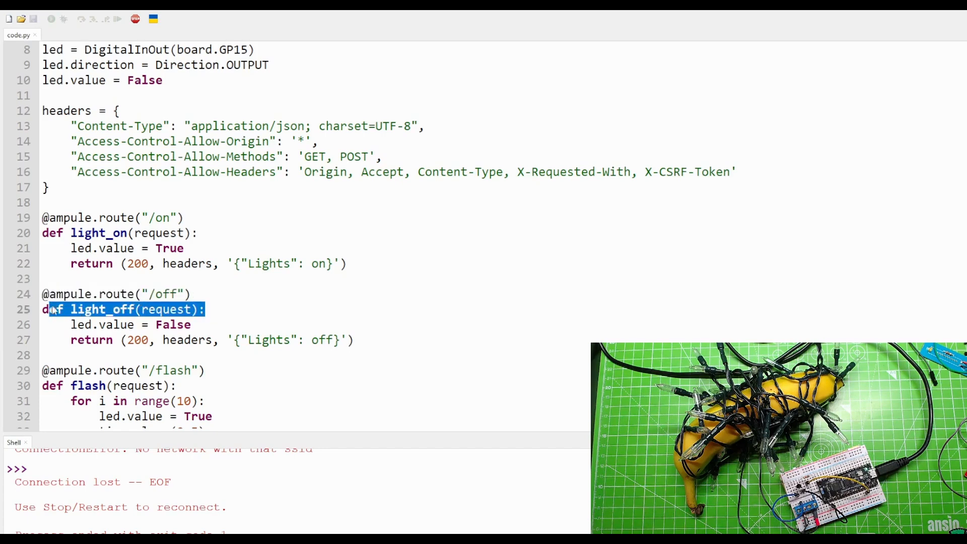
double_click(115, 324)
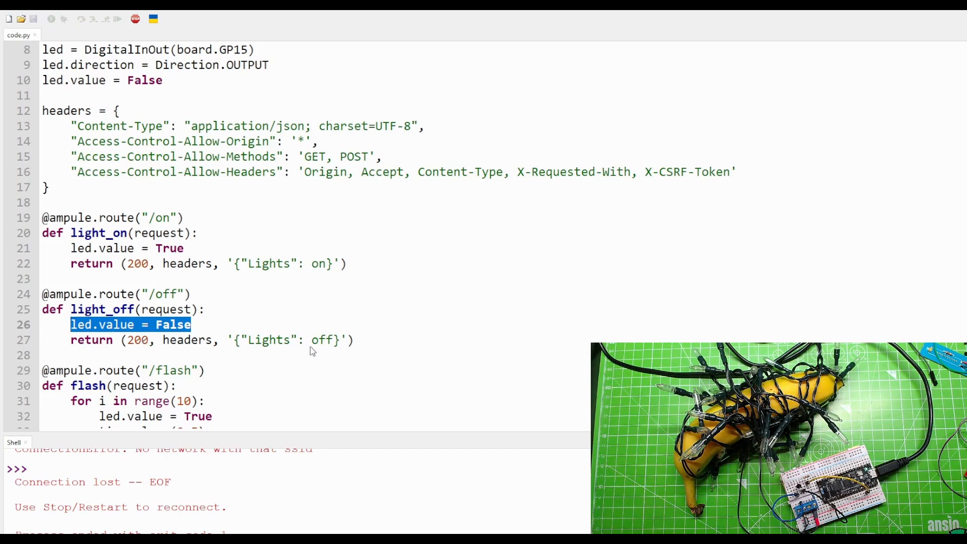
double_click(284, 340)
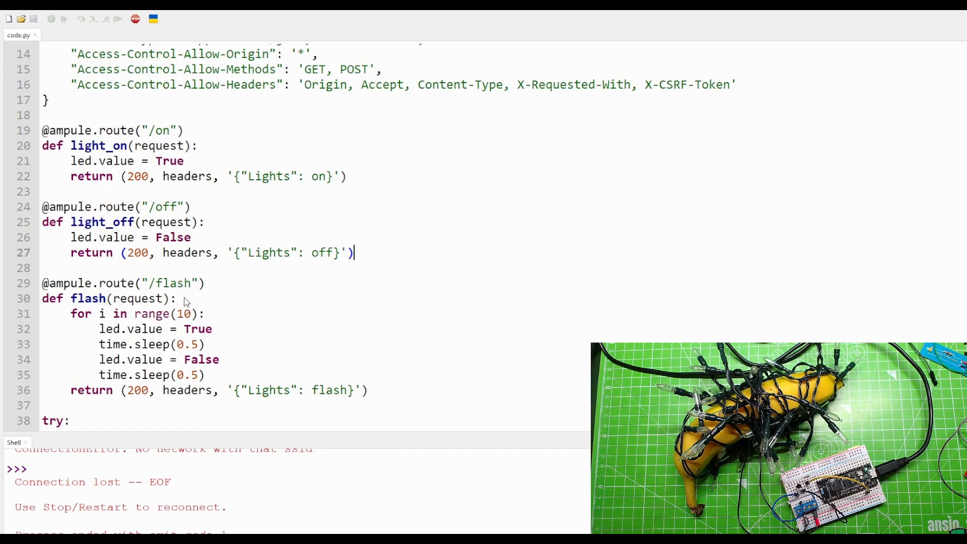
scroll("down", 3)
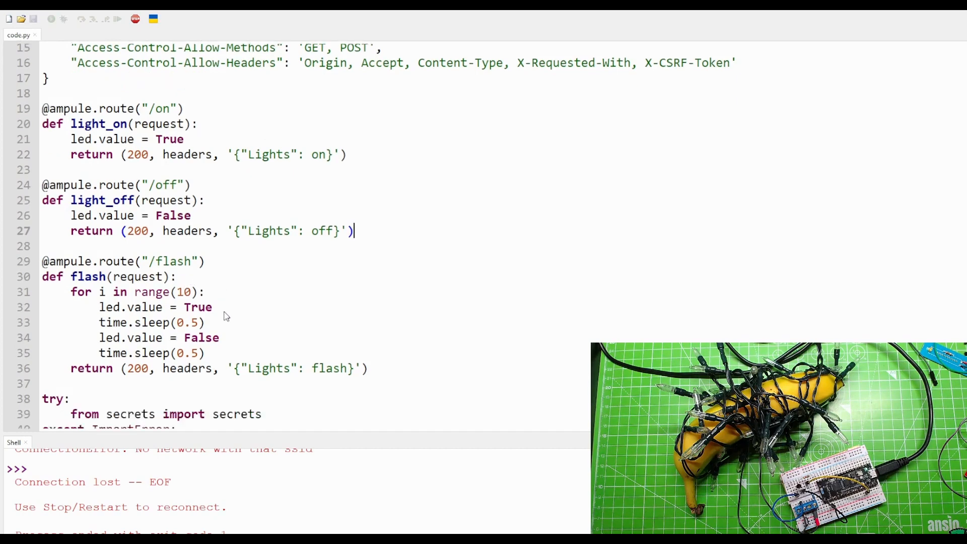
scroll("down", 3)
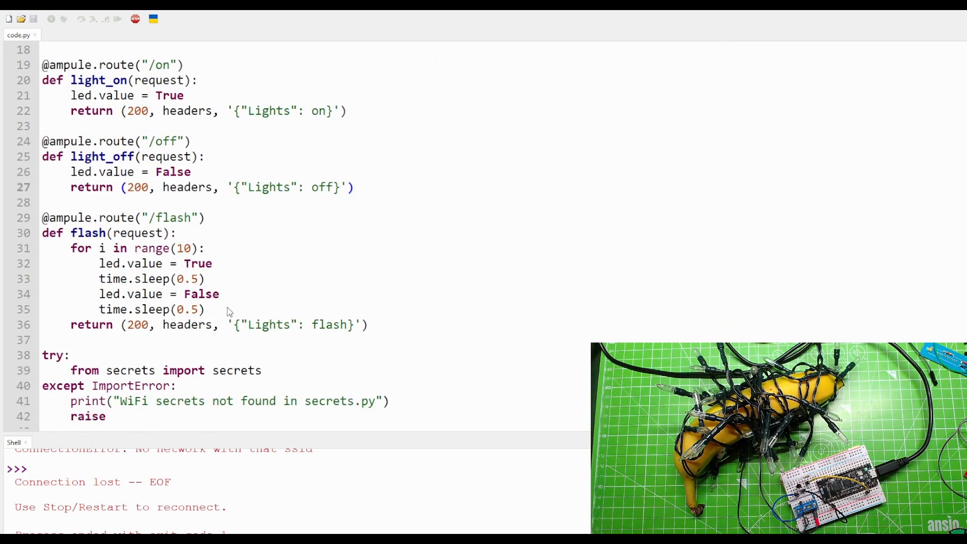
double_click(156, 263)
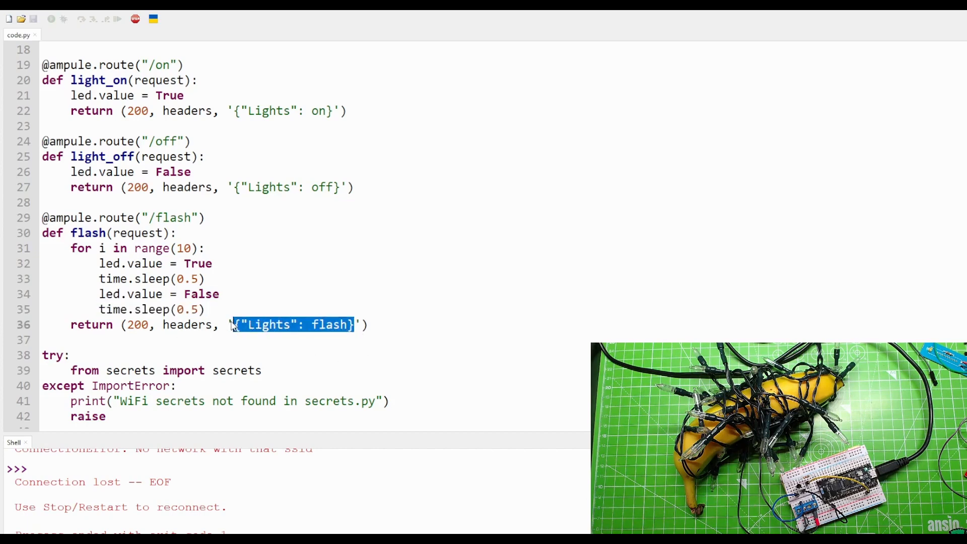
- Fire the Off and Flash inject nodes so their requests reach the lights' web server
scroll("down", 3)
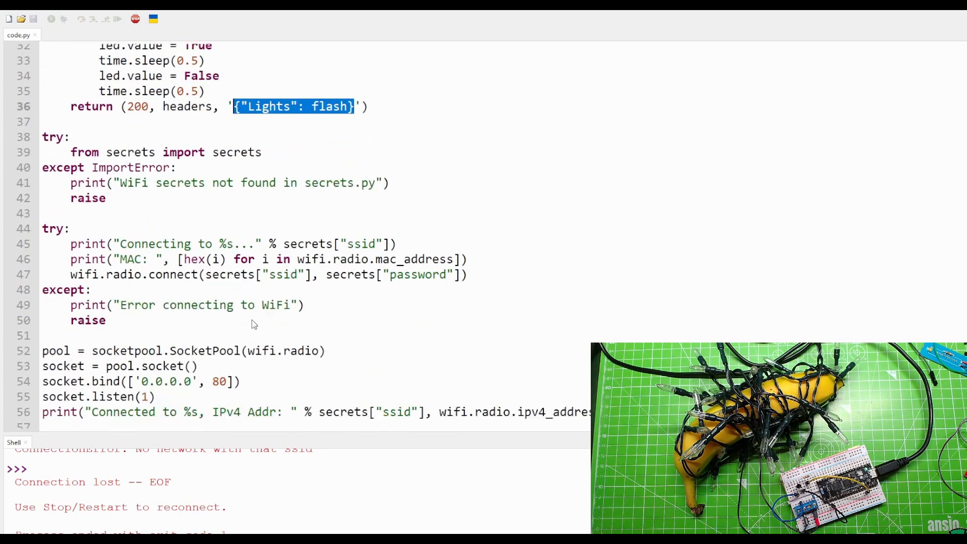
scroll("down", 3)
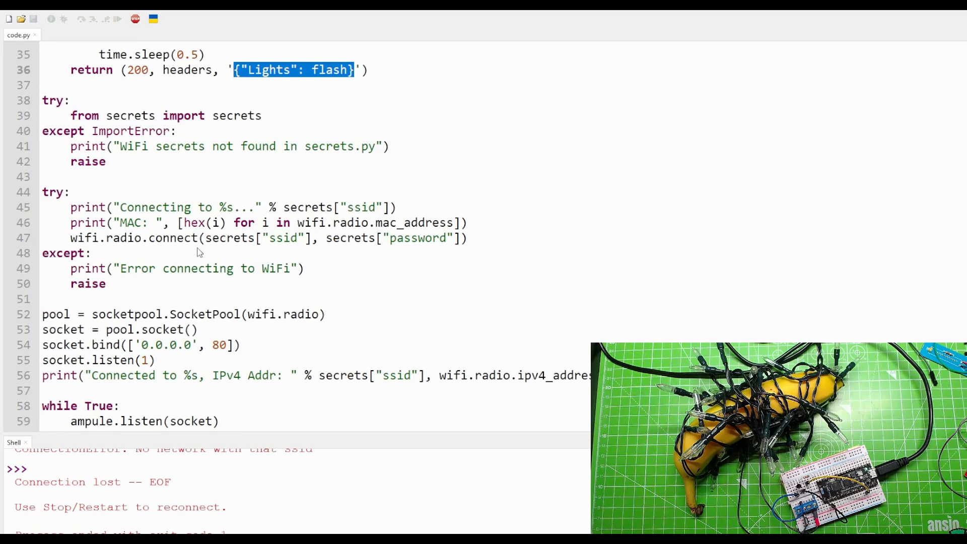
mouse_move(359, 275)
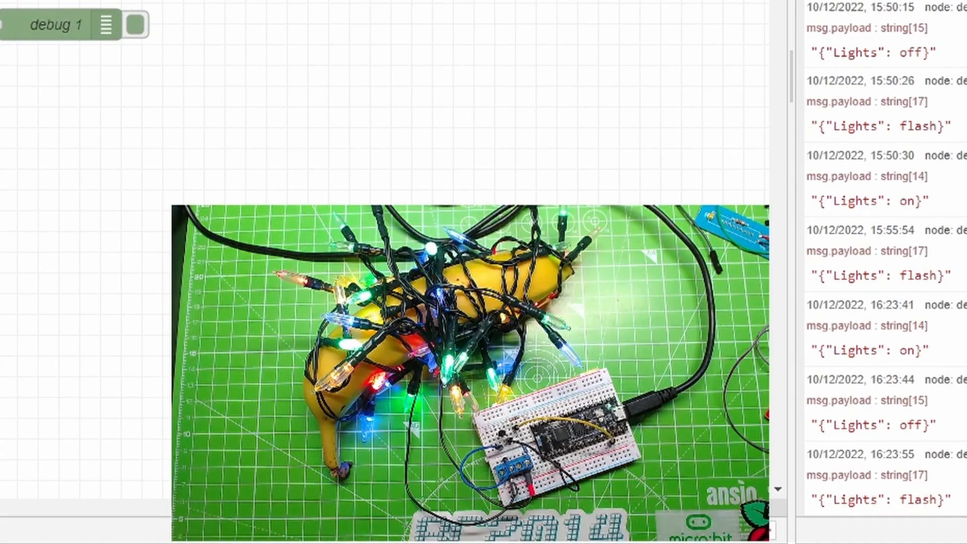
left_click(193, 293)
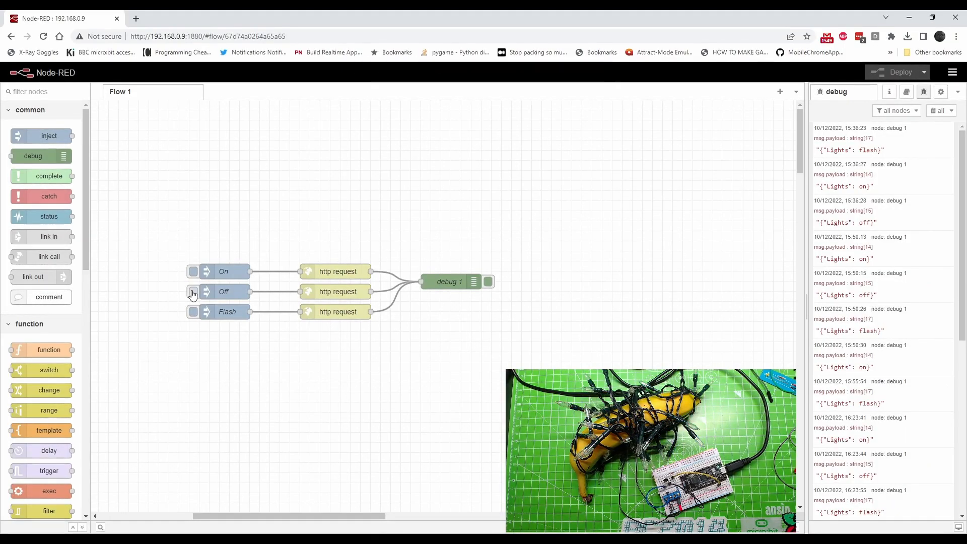
mouse_move(194, 312)
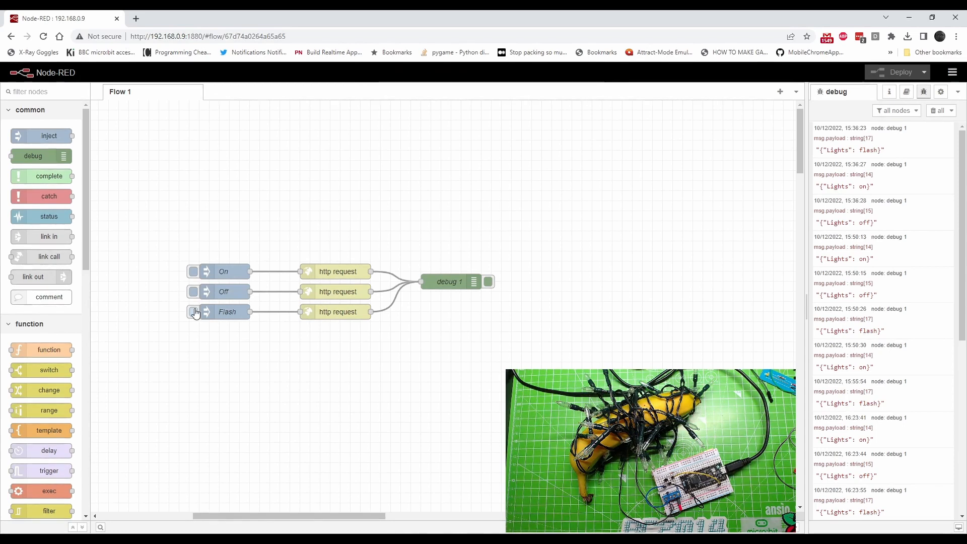
left_click(193, 312)
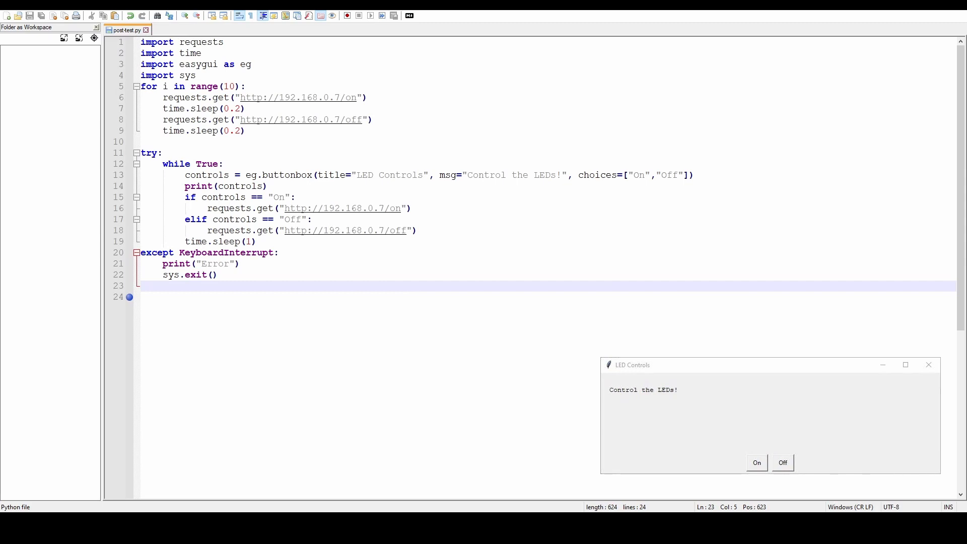
mouse_move(395, 310)
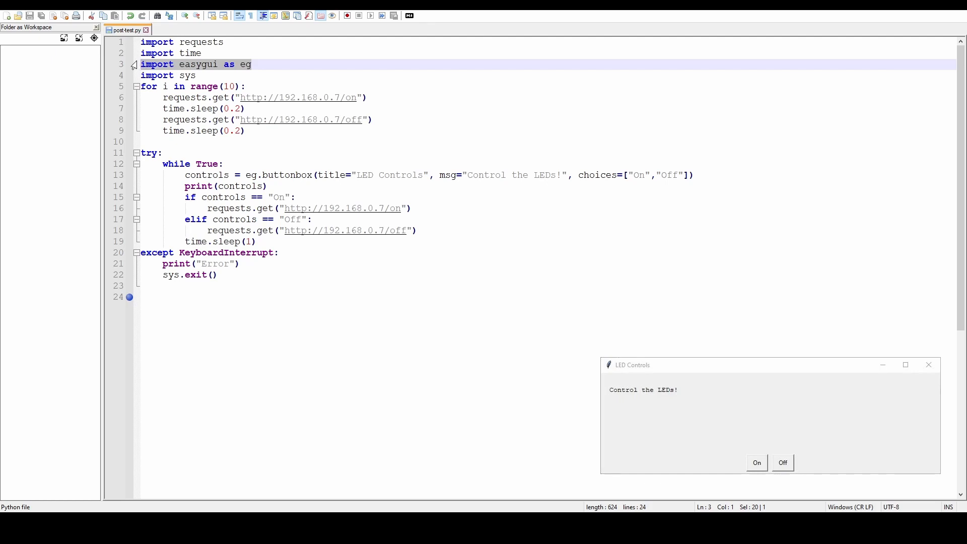
mouse_move(281, 108)
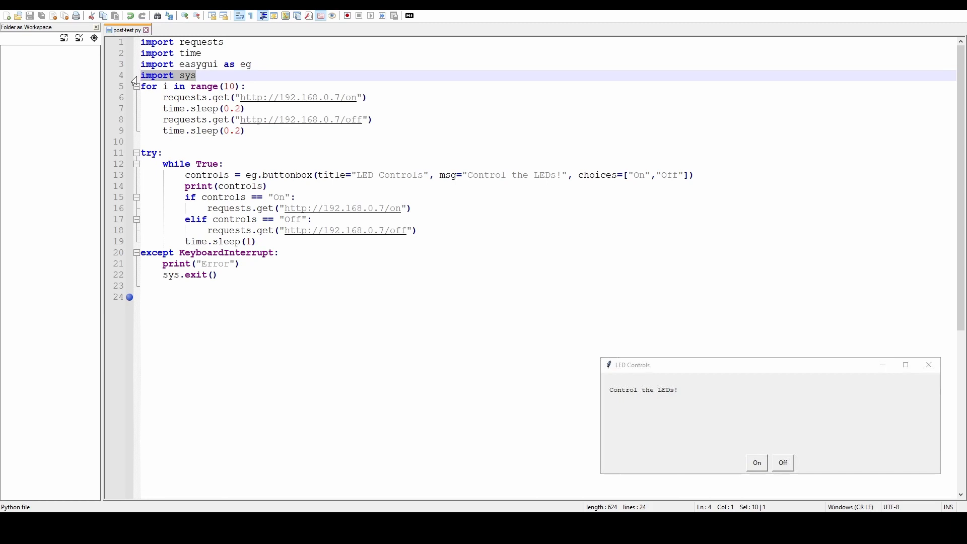
mouse_move(203, 234)
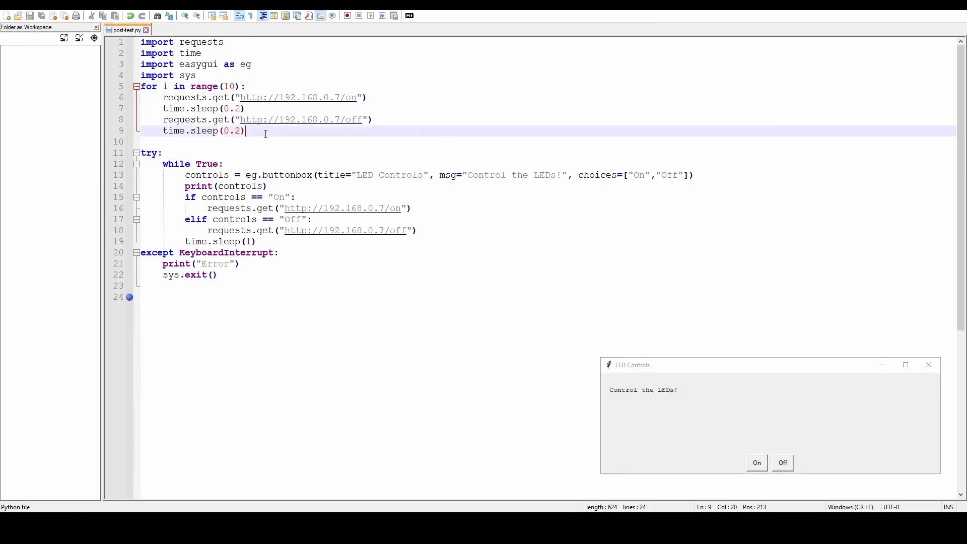
key("enter")
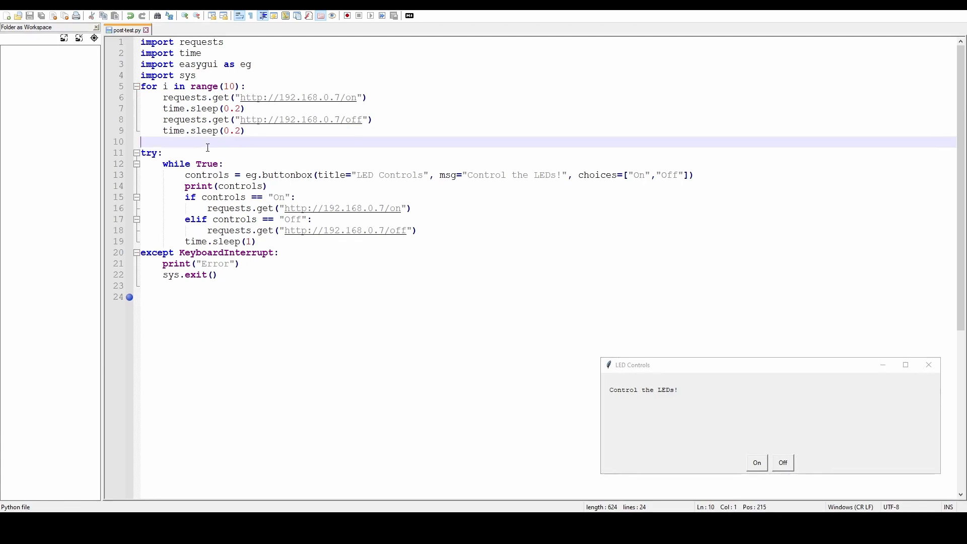
left_click(163, 152)
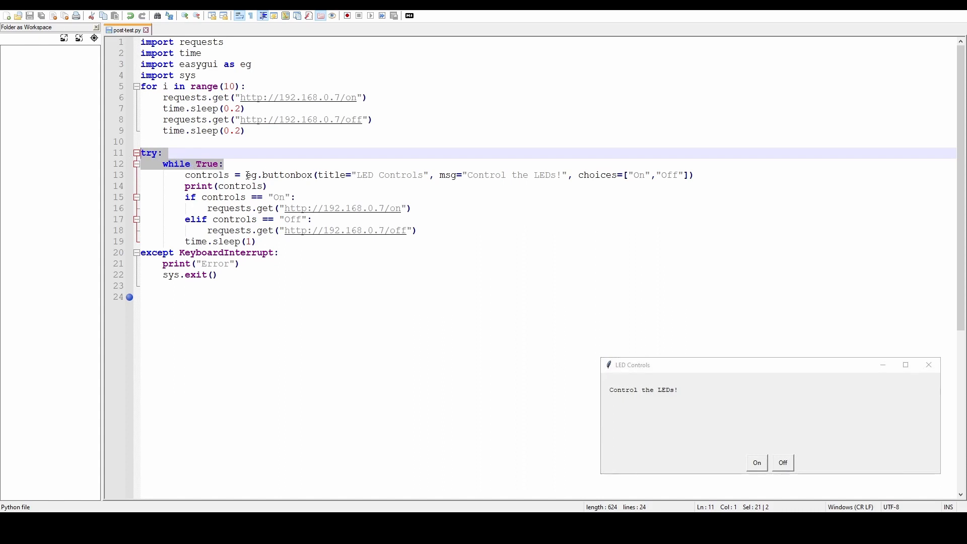
double_click(279, 174)
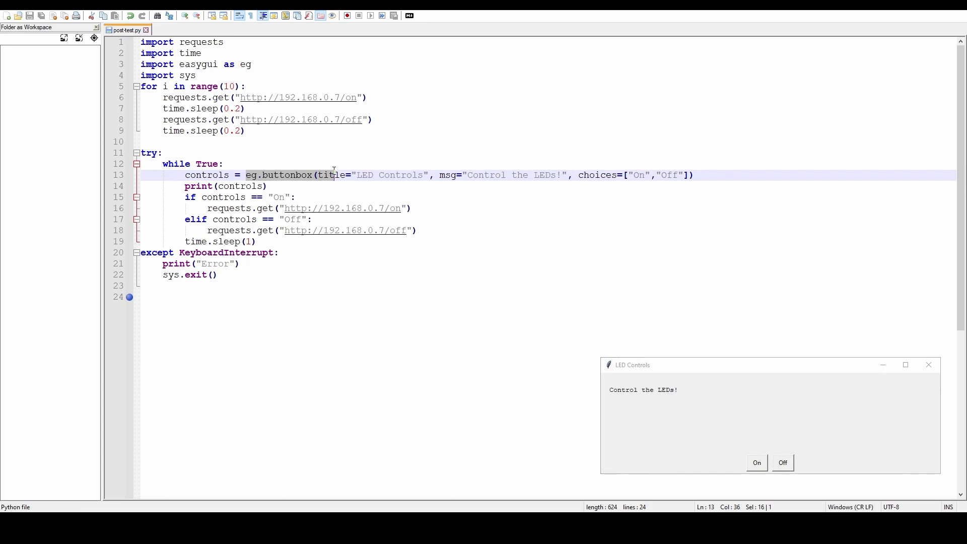
left_click_drag(336, 175, 425, 175)
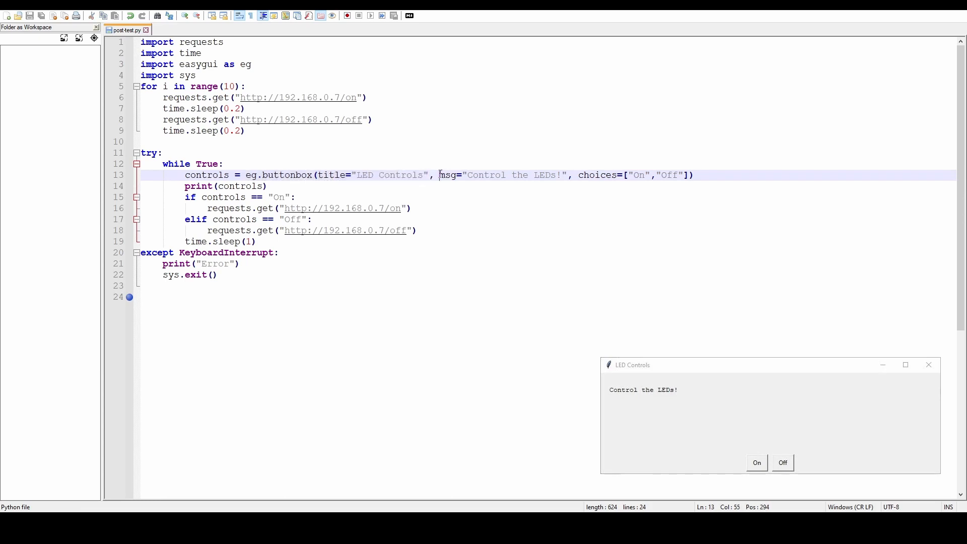
left_click_drag(440, 175, 568, 174)
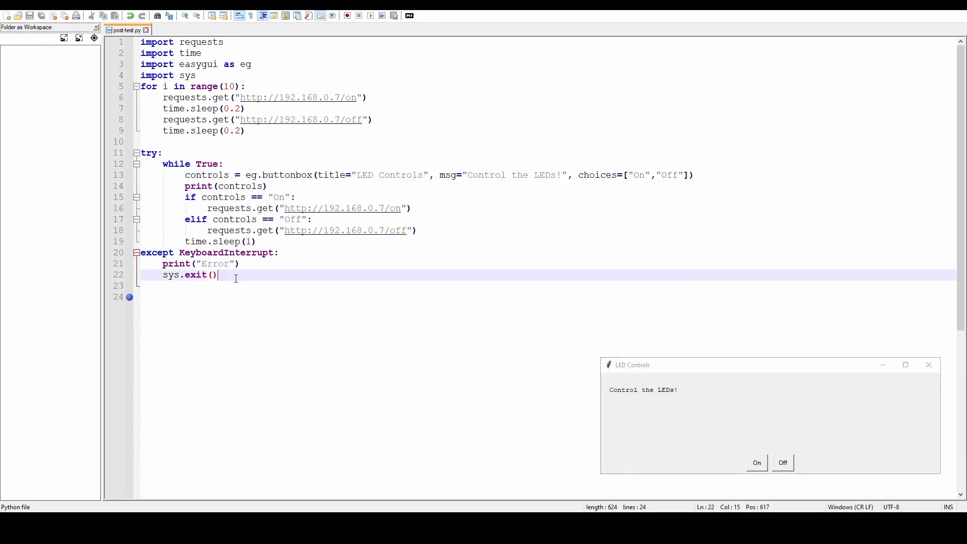
left_click_drag(218, 274, 141, 252)
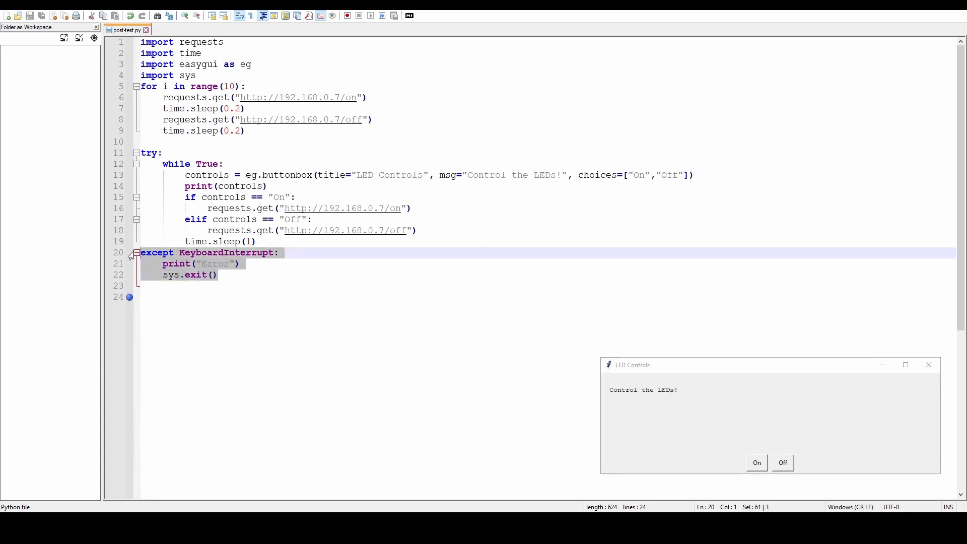